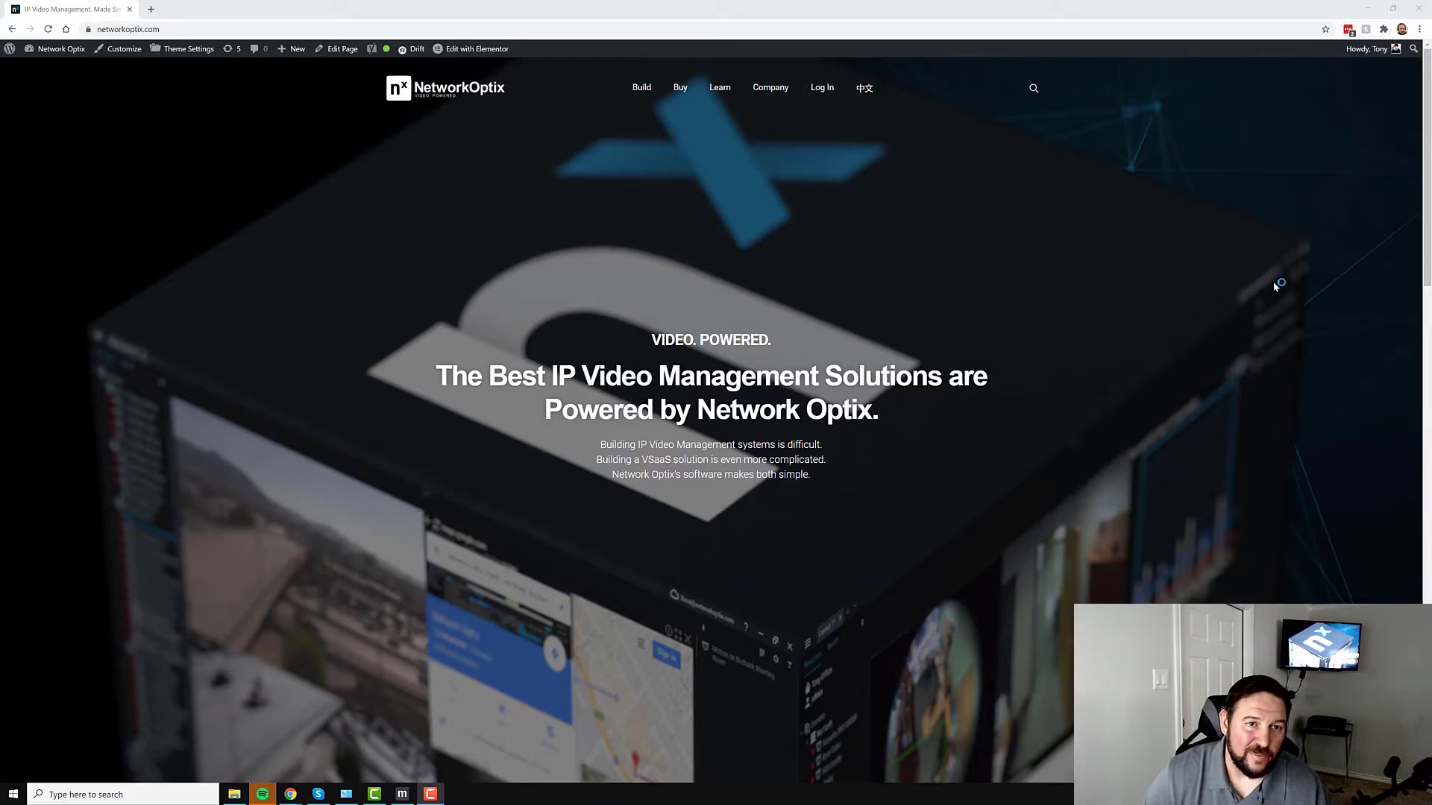
- Go to My Nx, open the Nx Witness download page and scroll to the OS packages
left_click(821, 87)
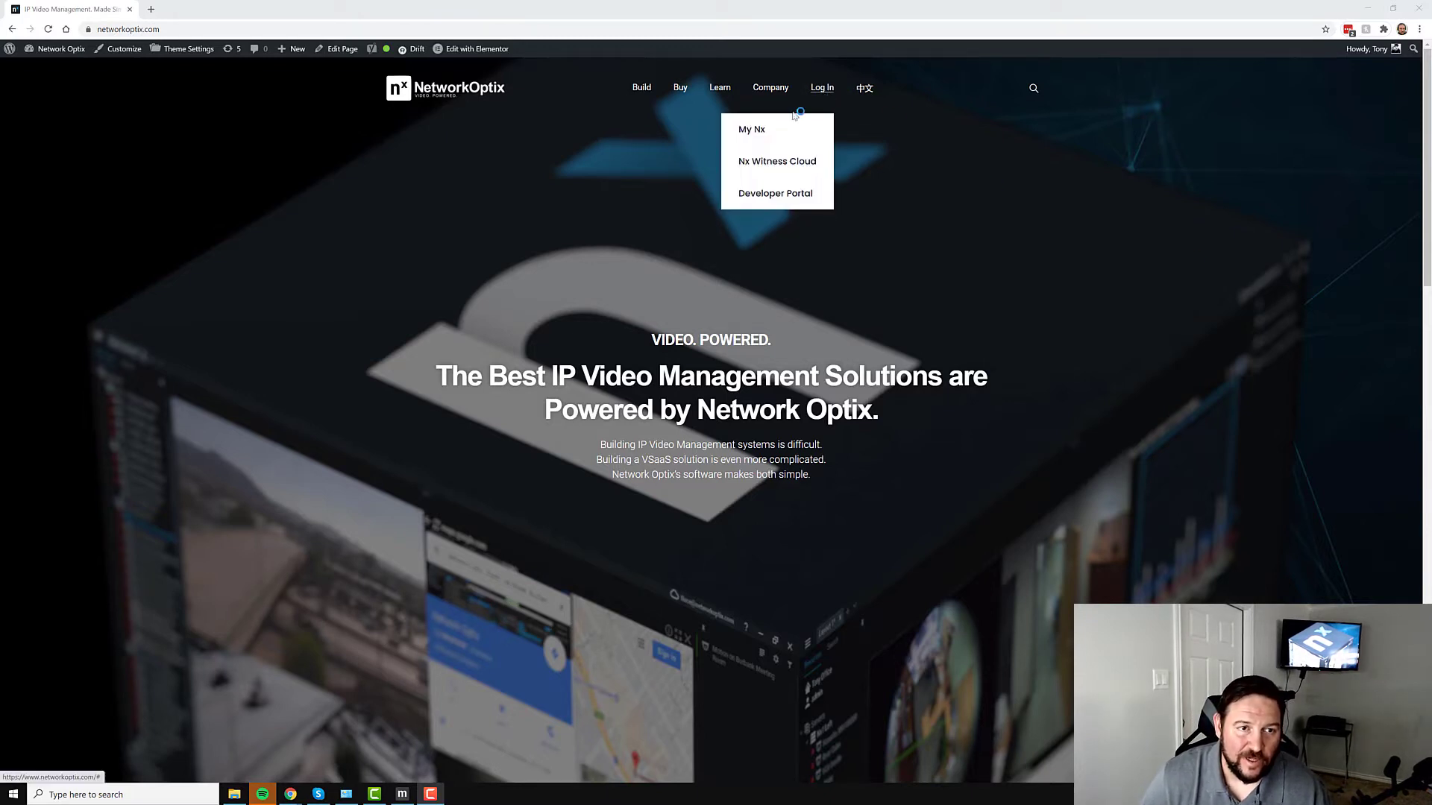
left_click(752, 129)
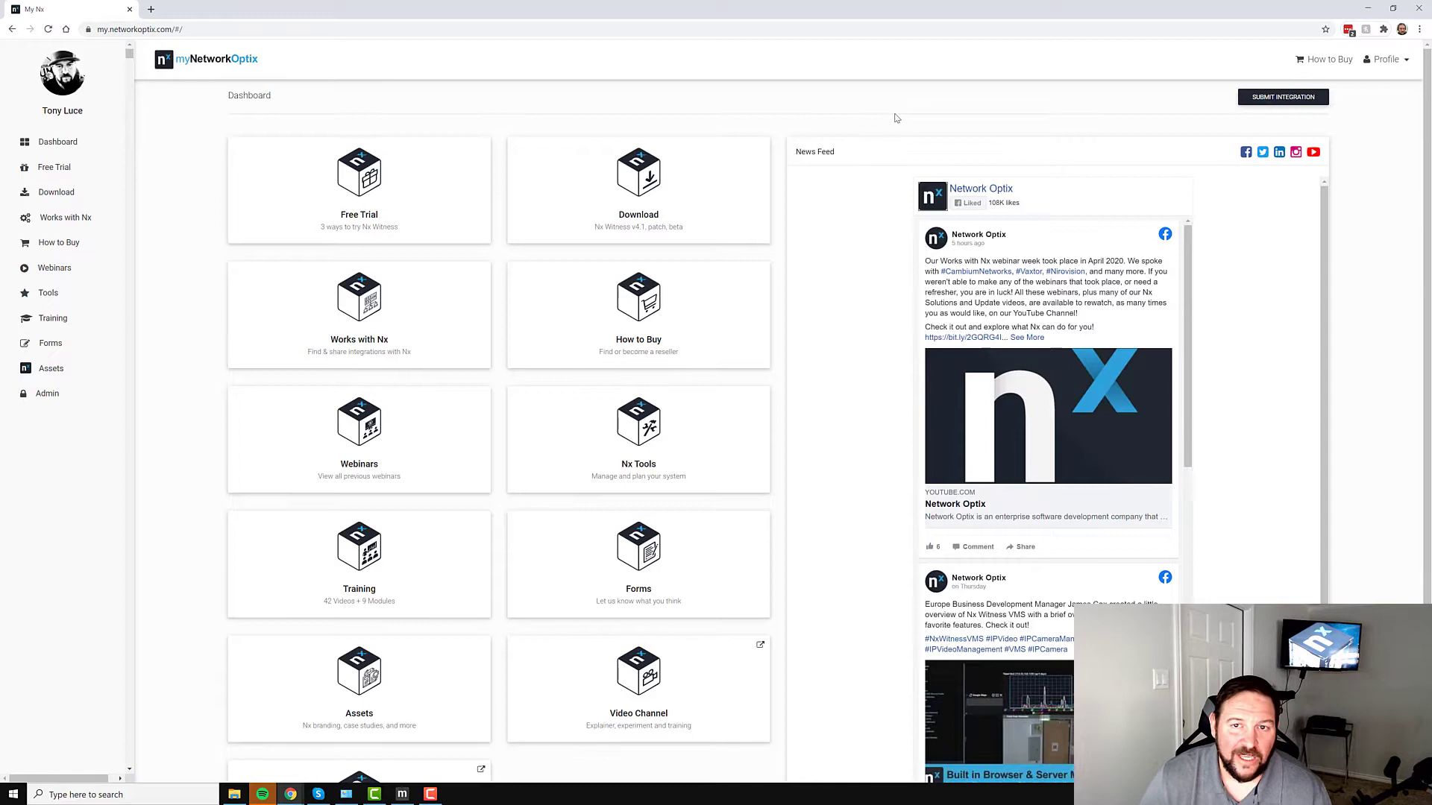
mouse_move(668, 170)
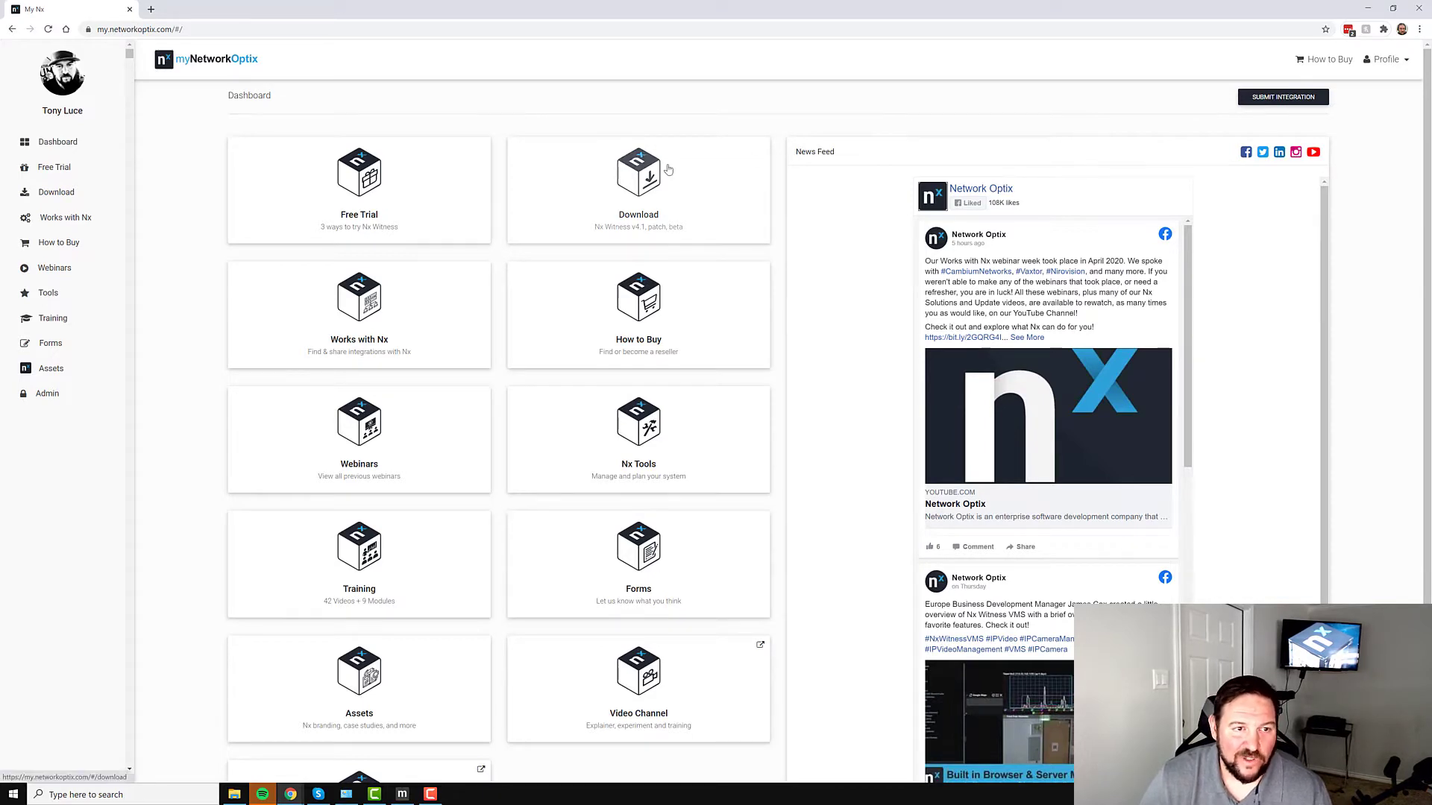
left_click(639, 189)
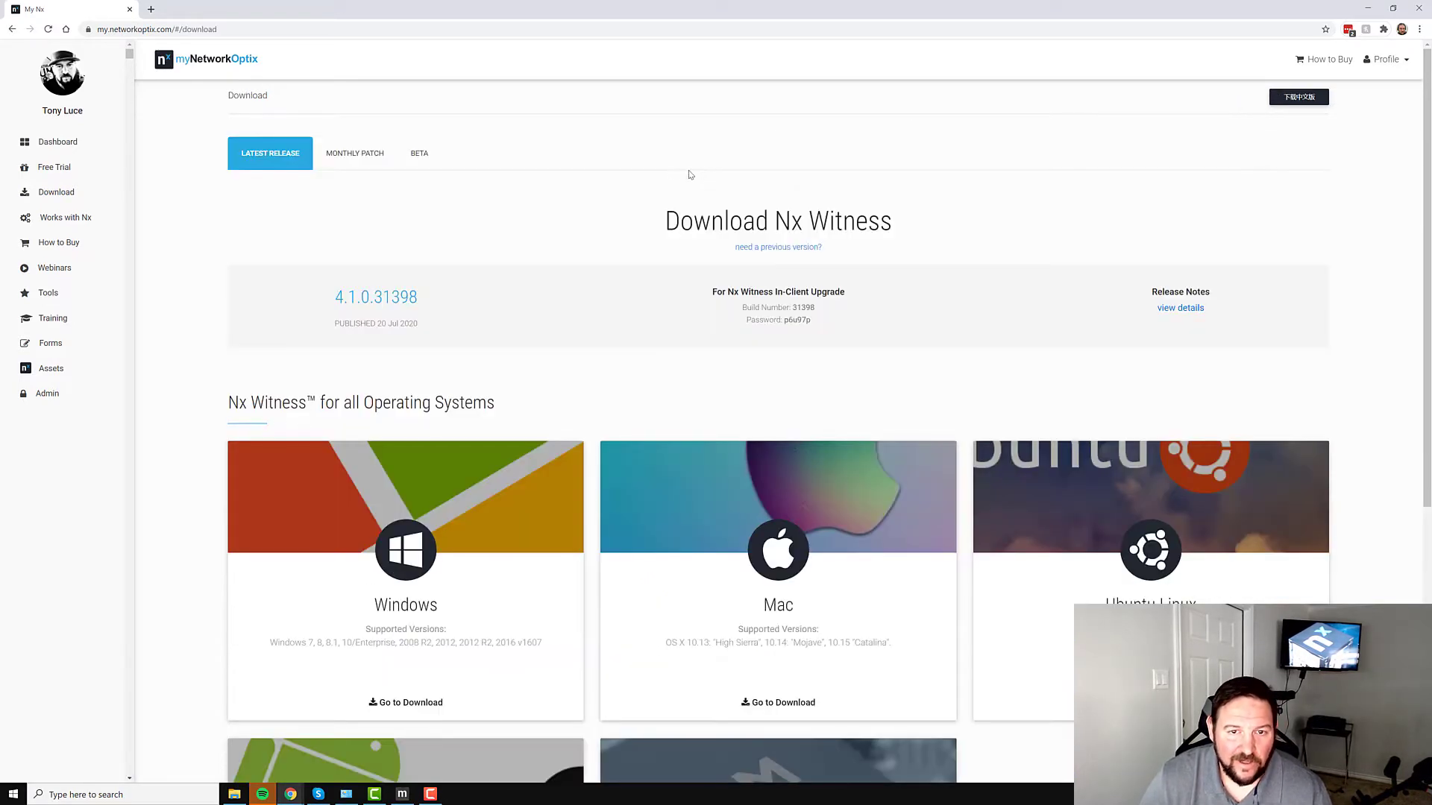
scroll("down", 3)
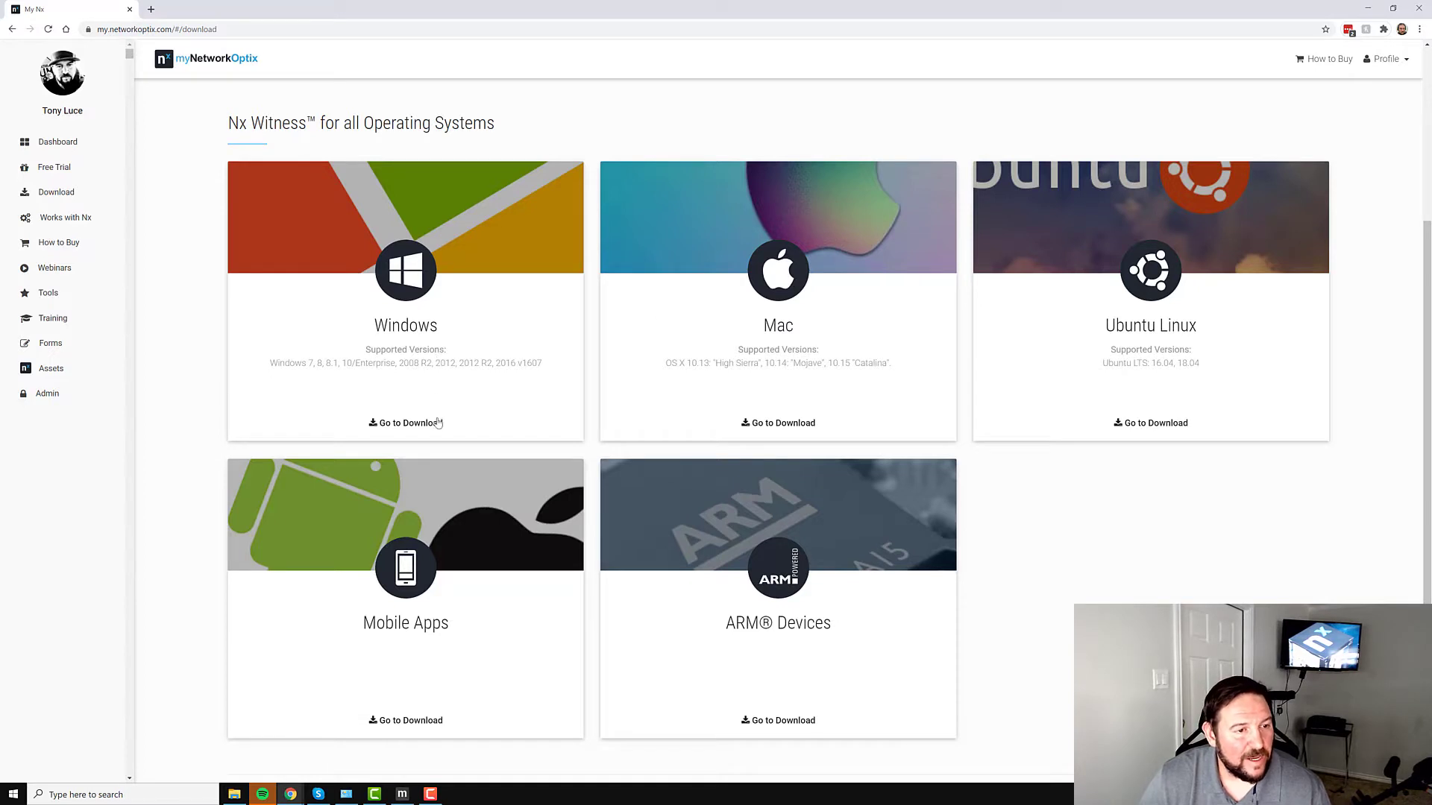
- Show the Windows download options and save the Desktop Client Only installer to disk
left_click(405, 422)
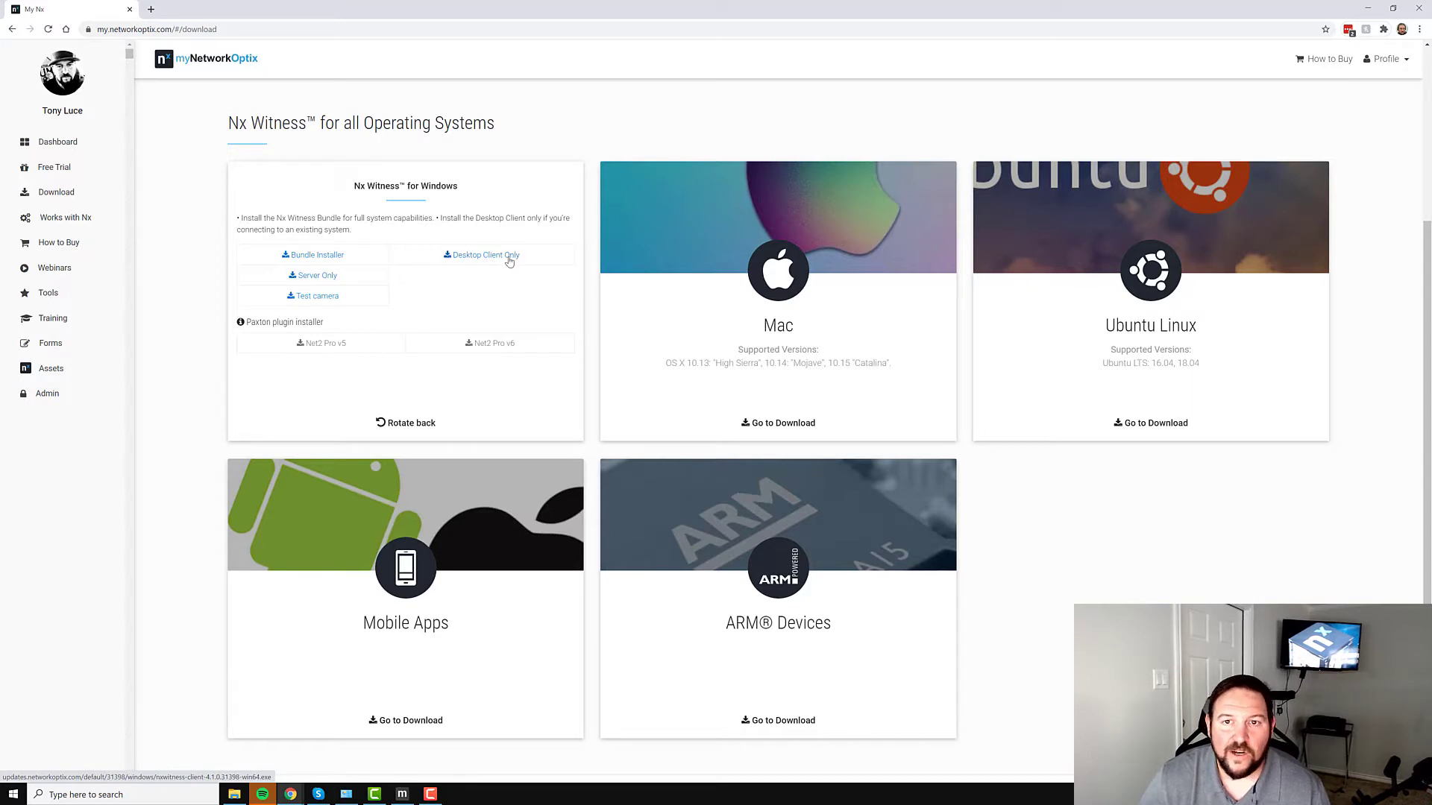
right_click(482, 255)
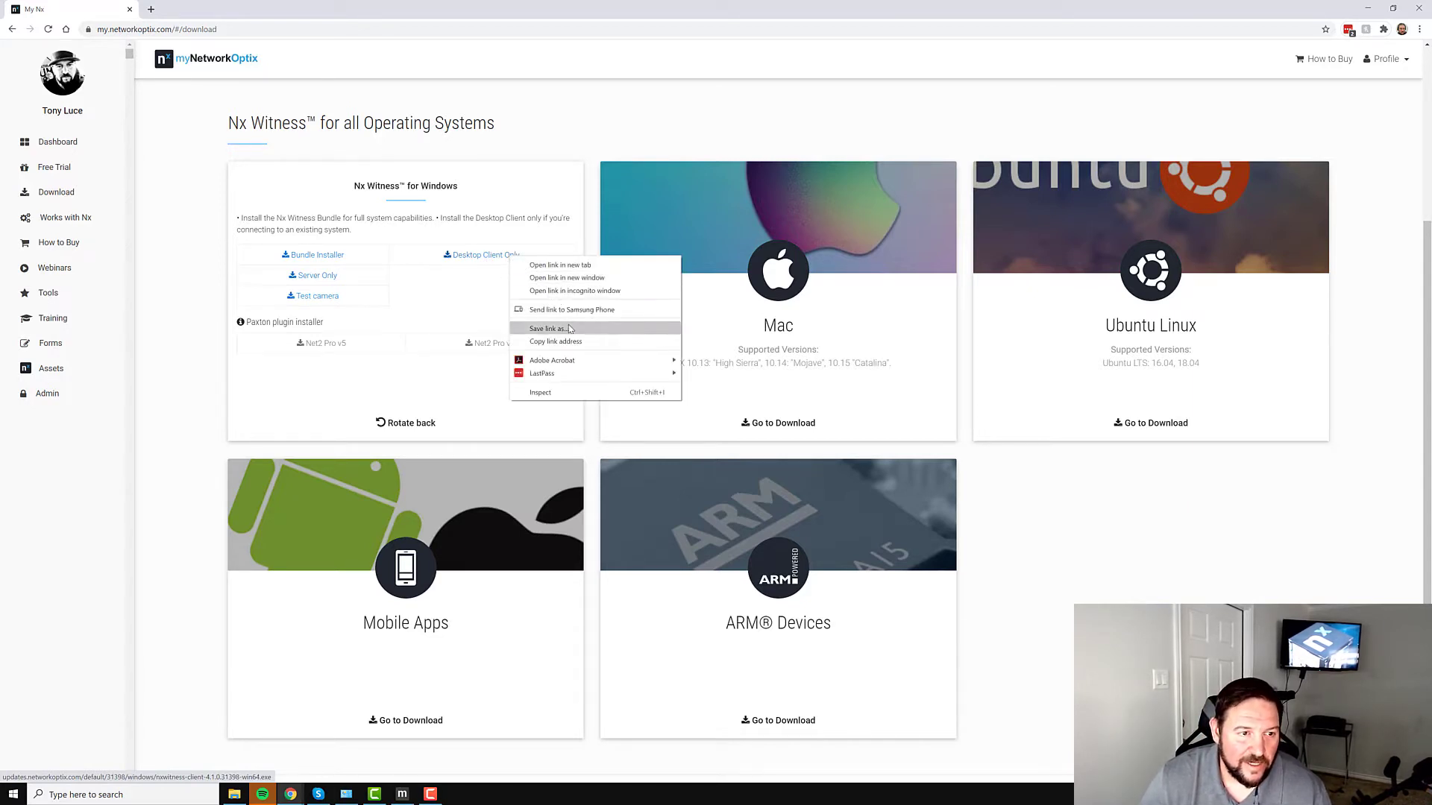
left_click(546, 329)
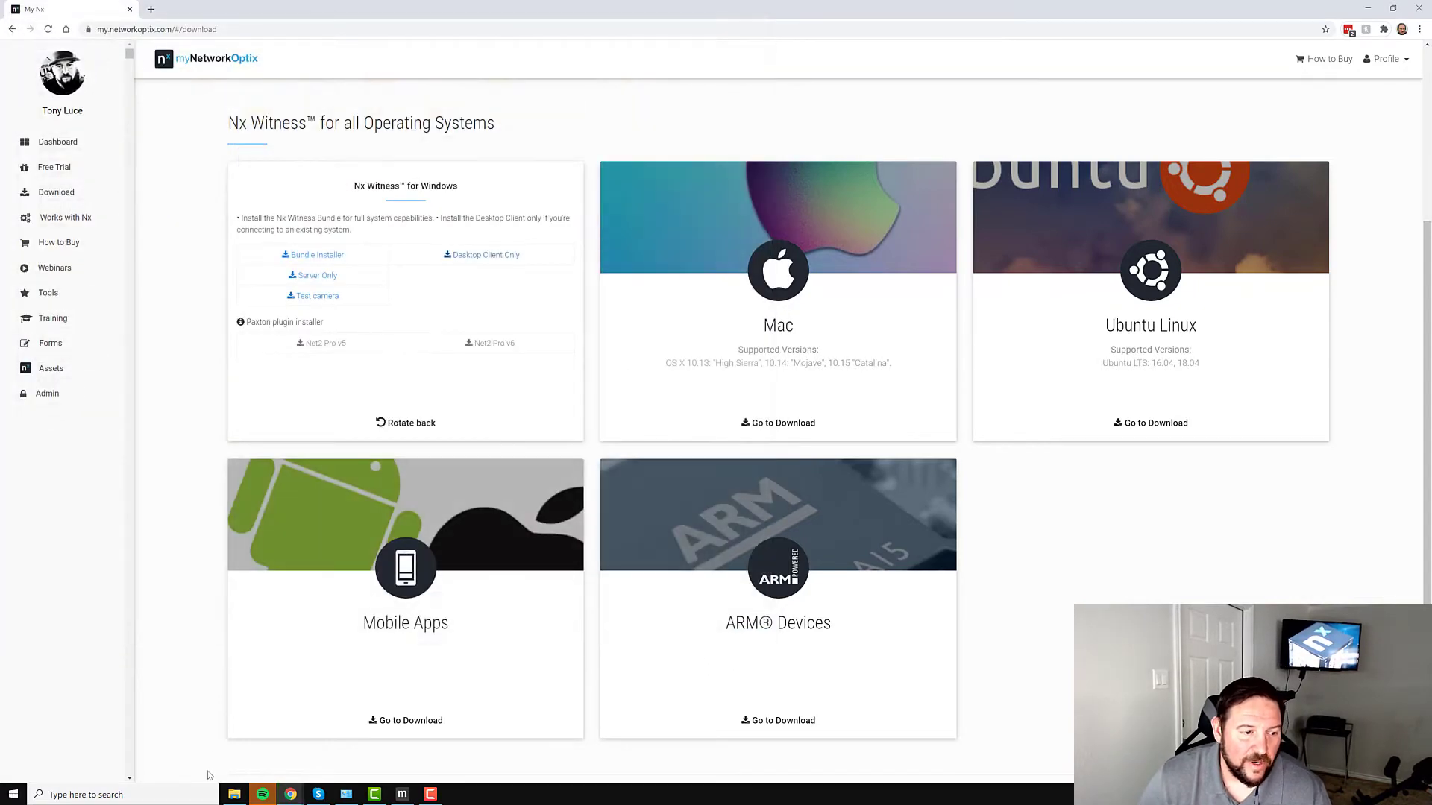
- Run the downloaded nxwitness-client installer, accept the license agreement and install it
left_click(235, 793)
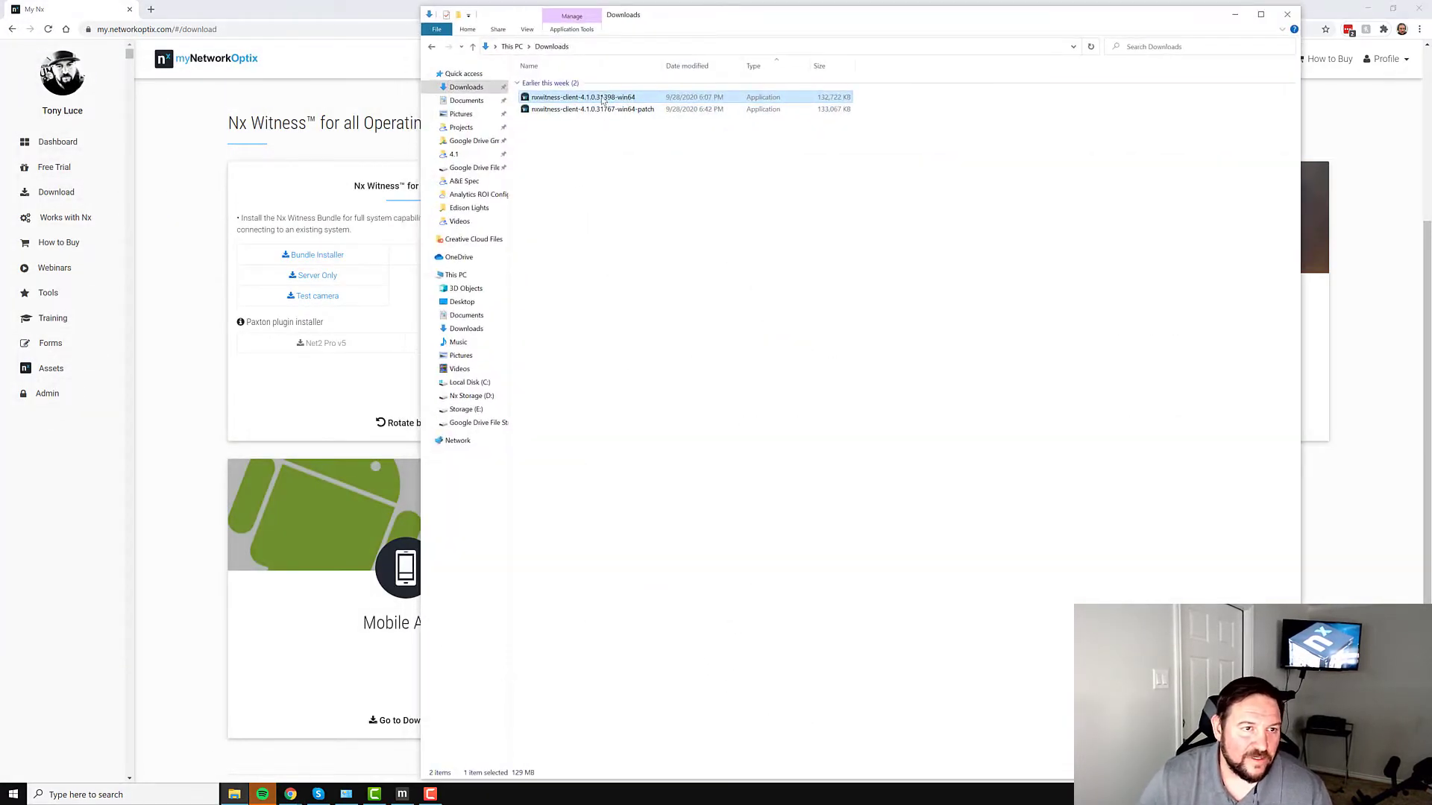
double_click(582, 97)
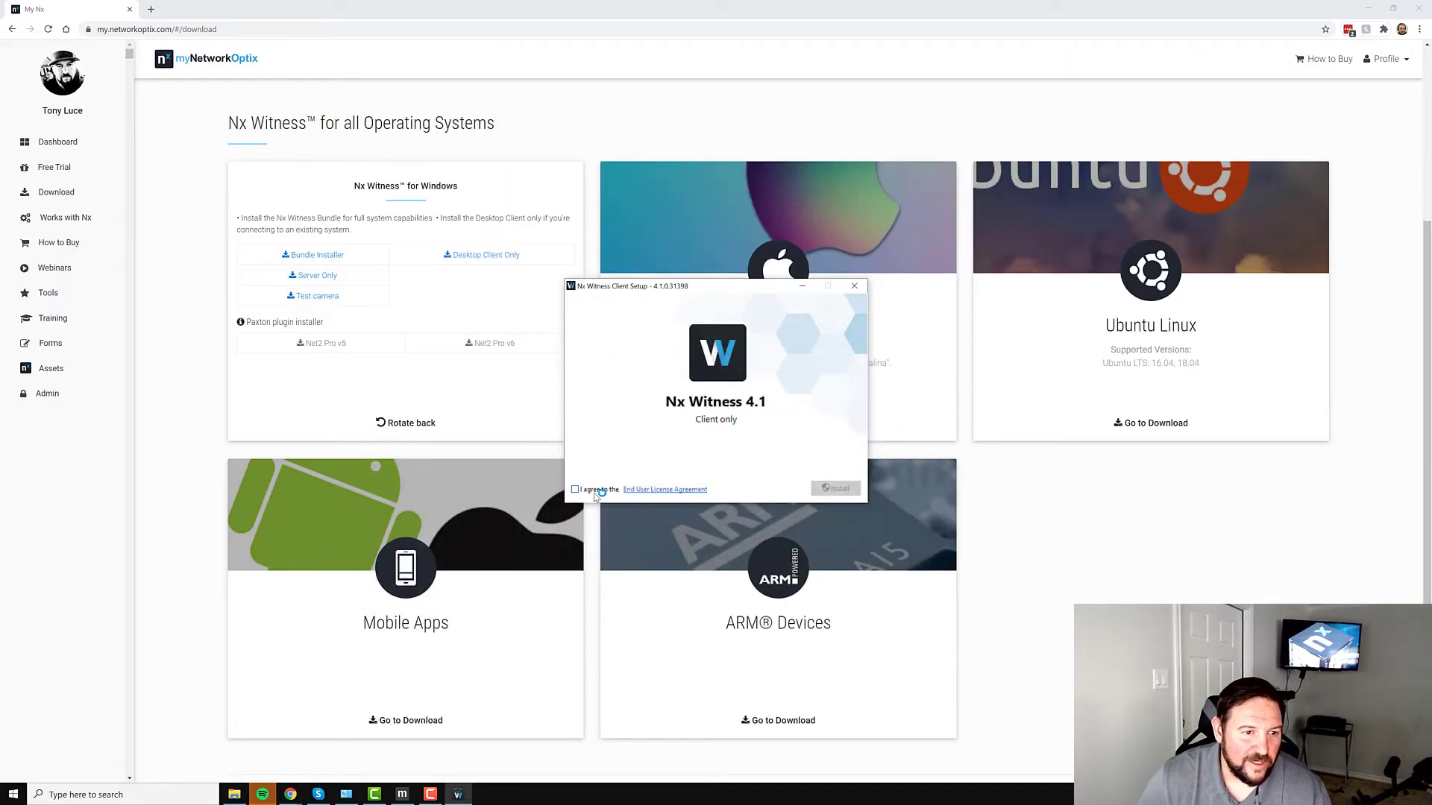
left_click(575, 488)
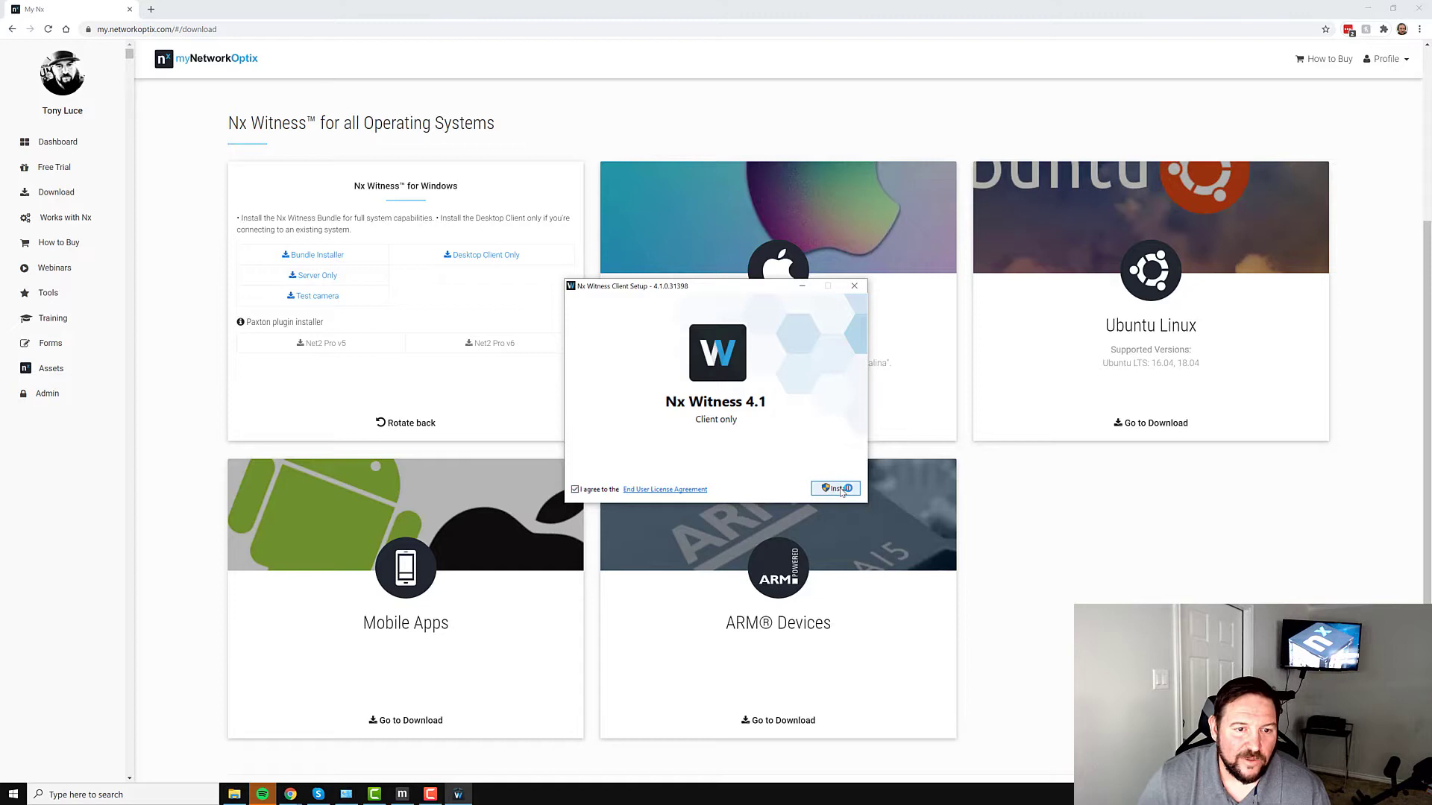
left_click(833, 487)
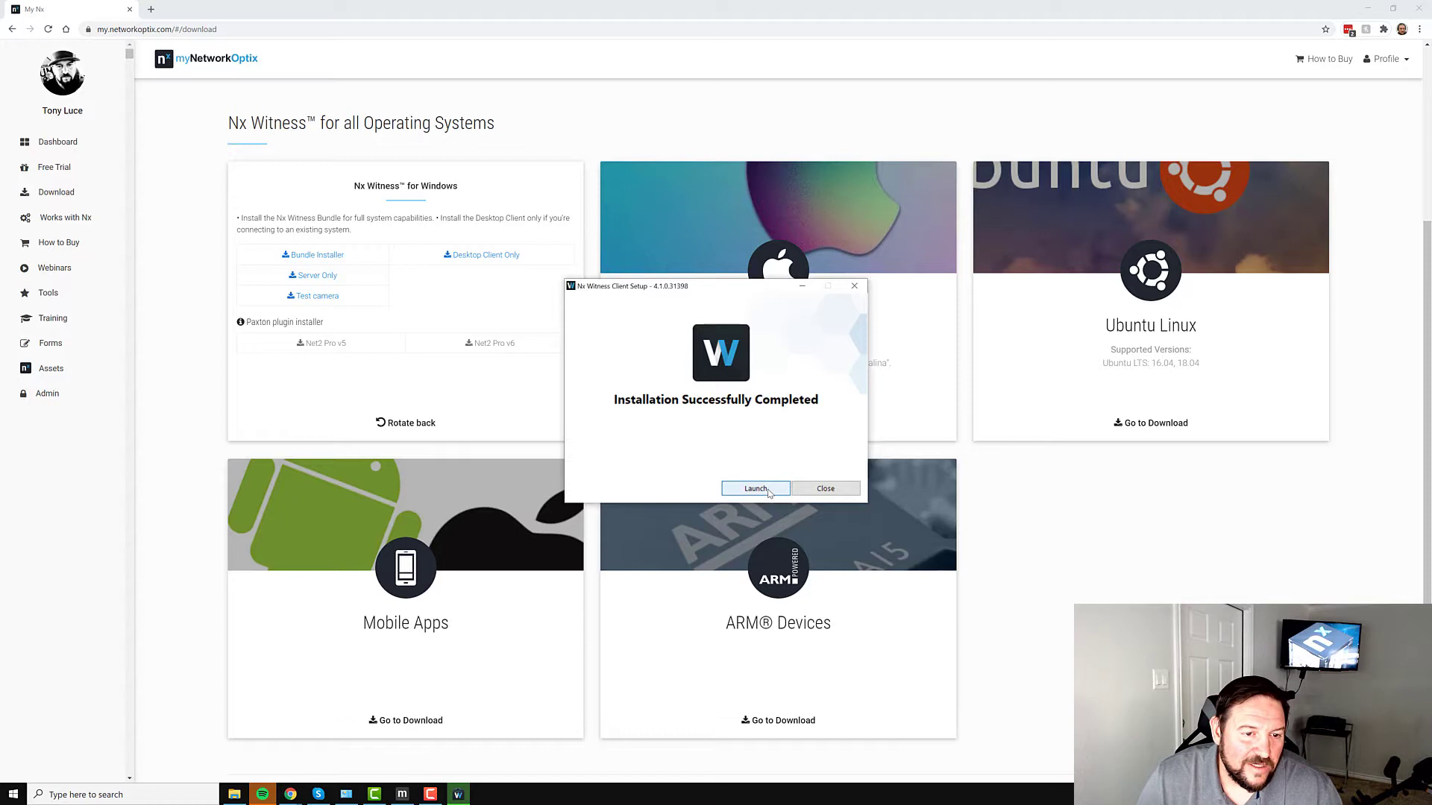
- Launch the client and sign in to Nx Cloud with the demo account credentials
left_click(823, 488)
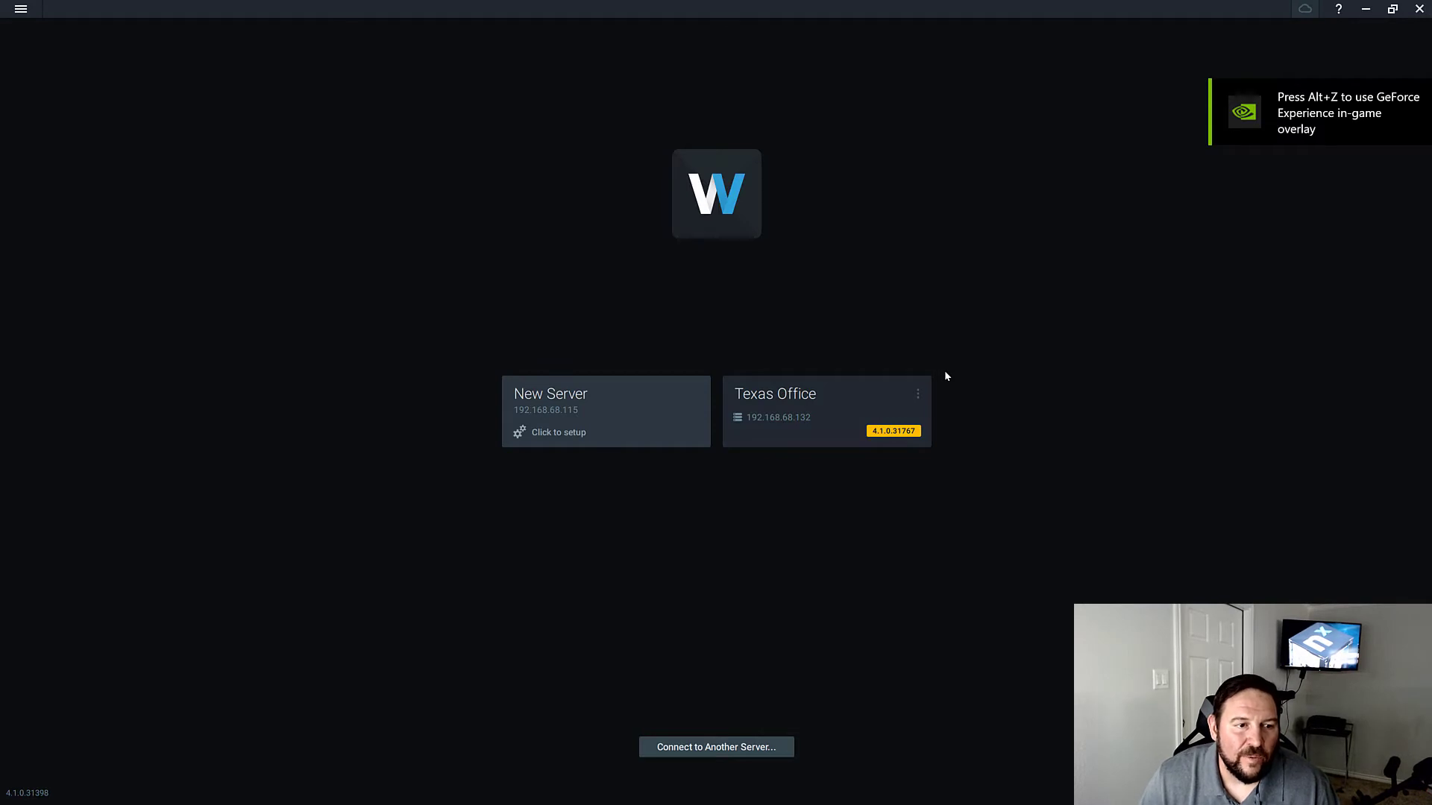
mouse_move(1252, 180)
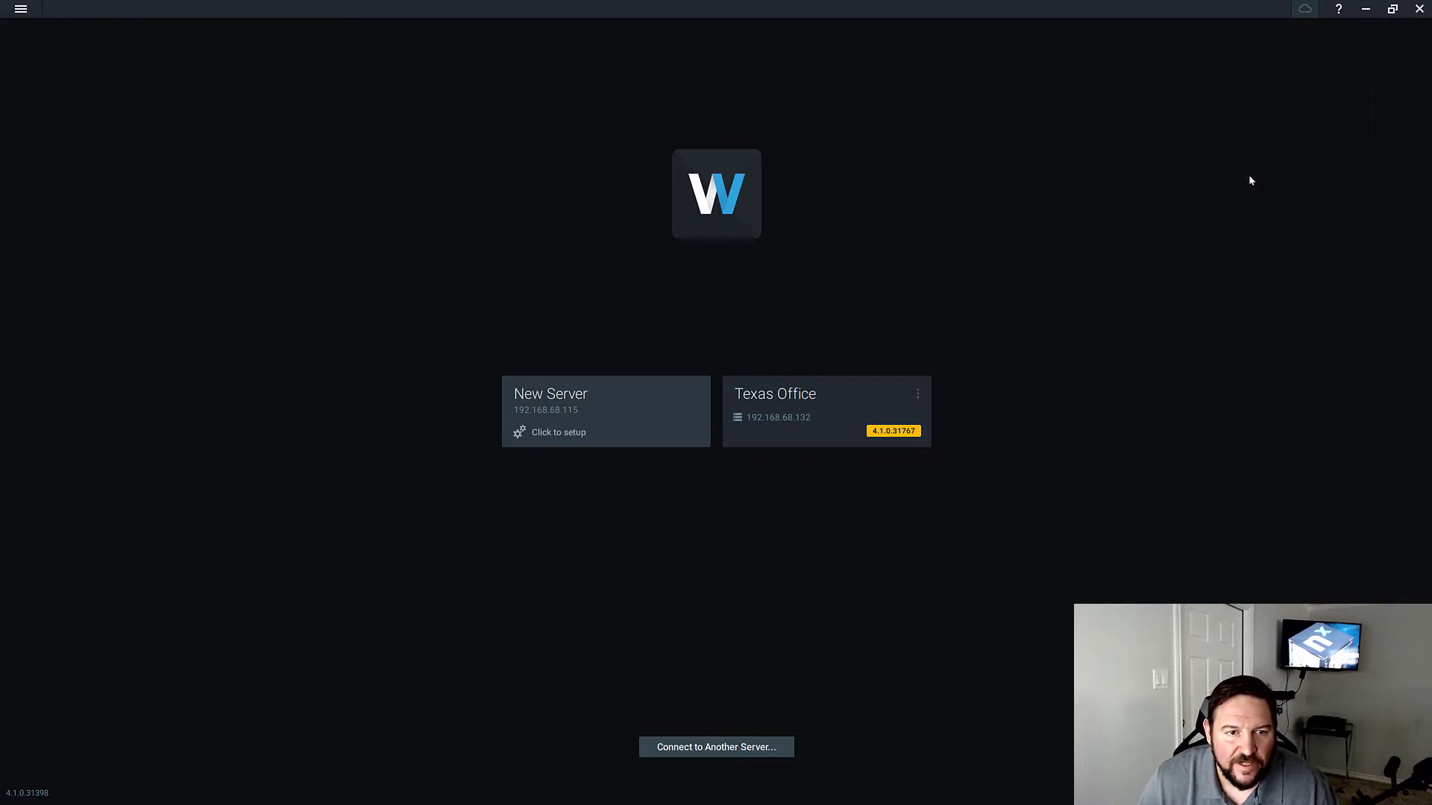
left_click(1304, 9)
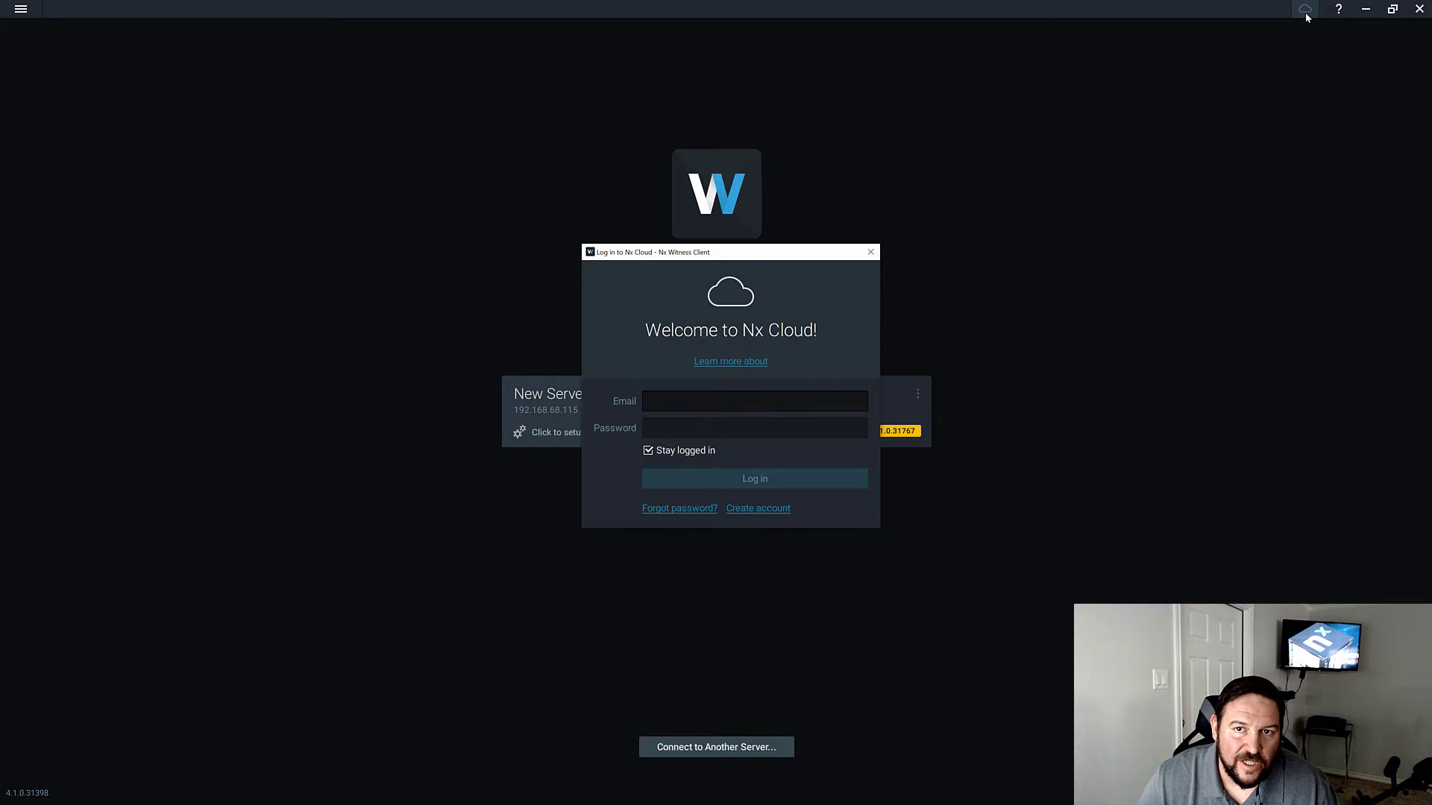
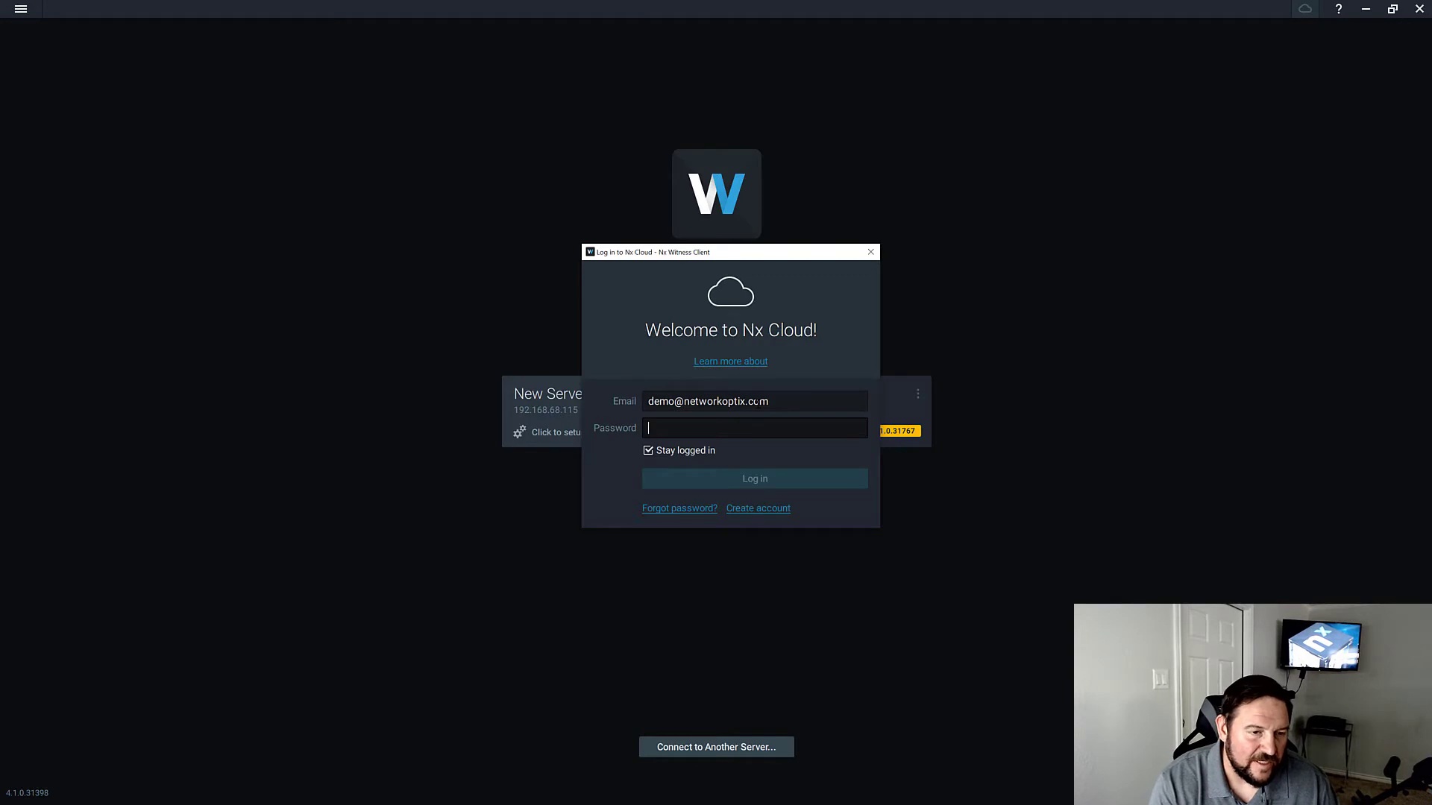
type("••")
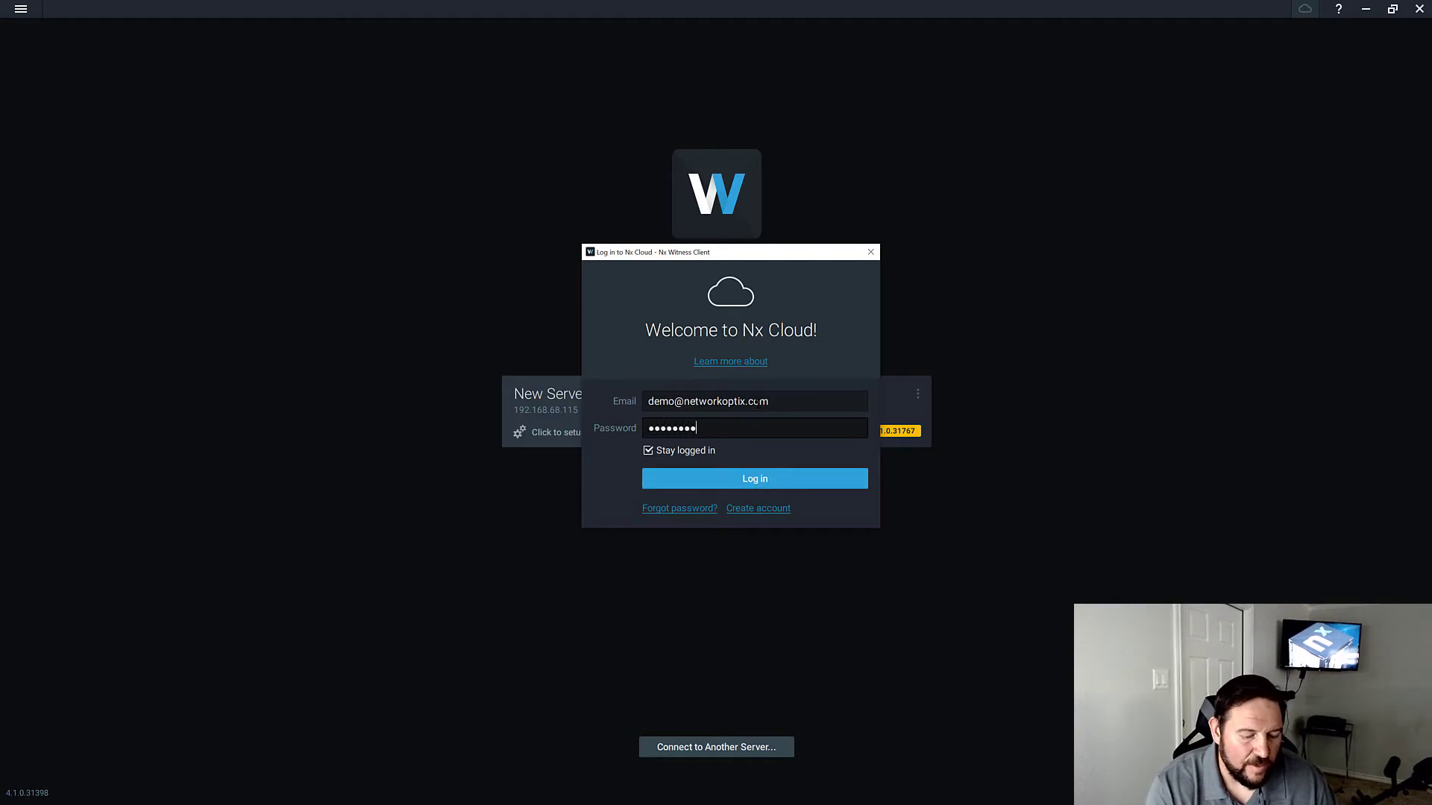
left_click(753, 479)
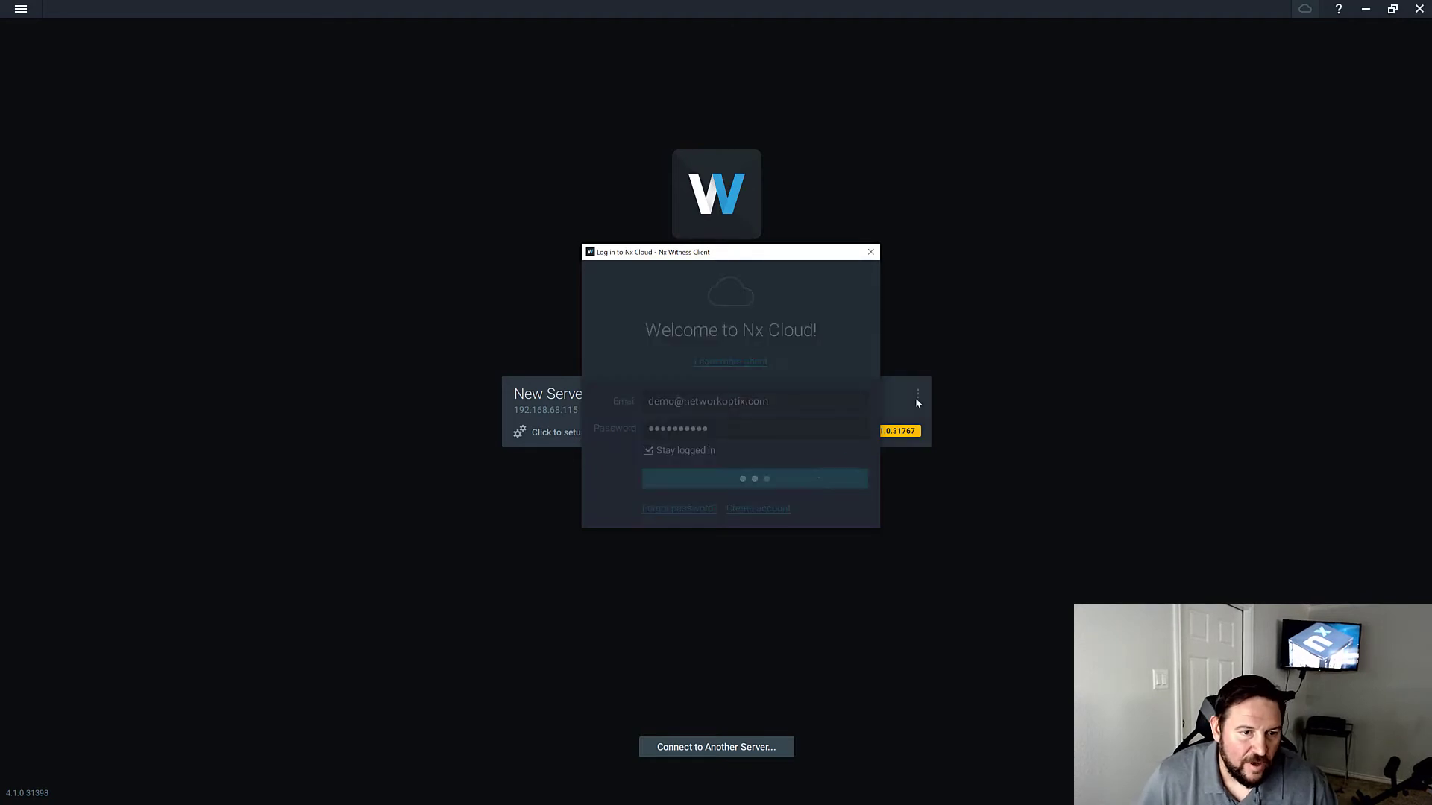
left_click(754, 478)
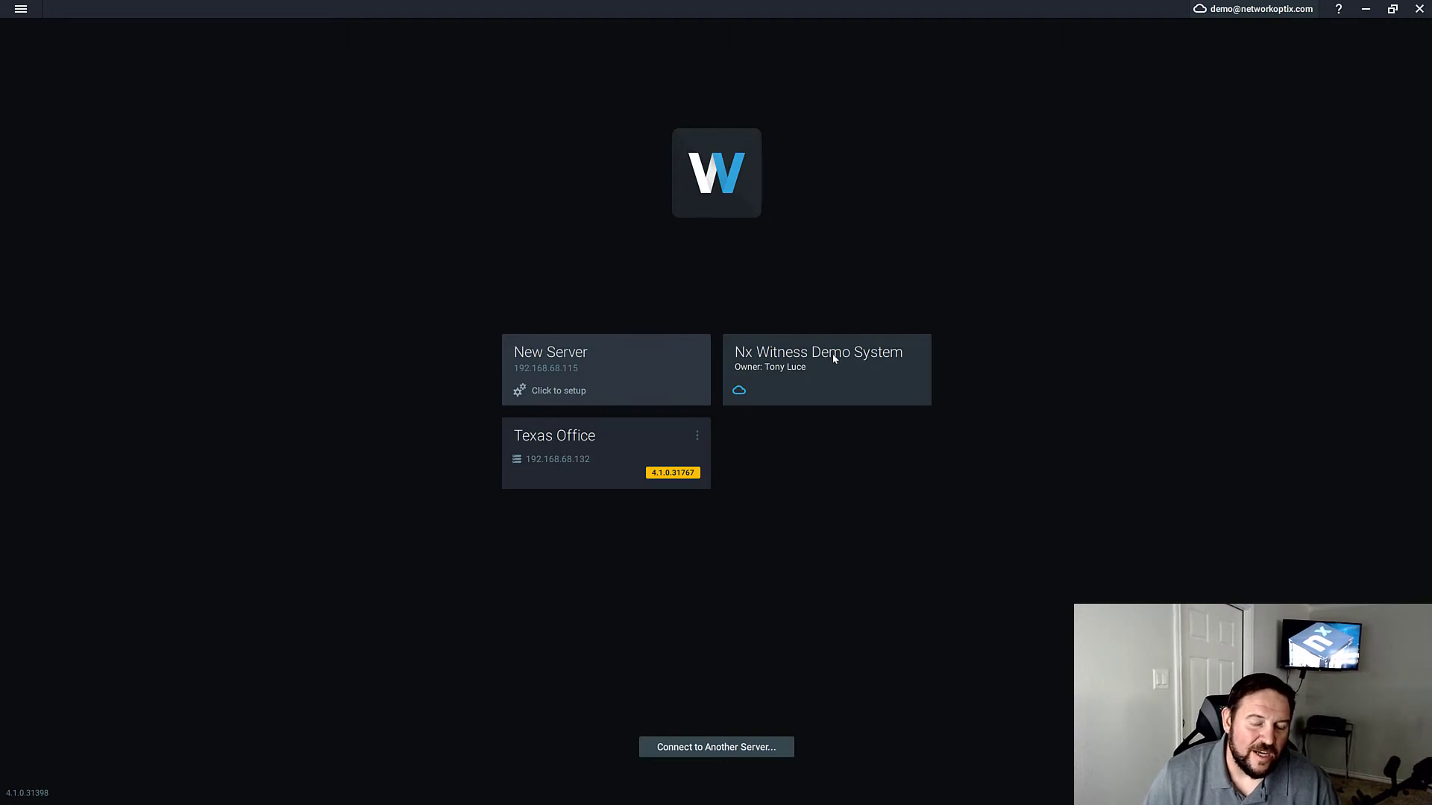
- Connect to the demo system, expand Burbank Nx2 and the other servers, and remove the health monitor
left_click(825, 370)
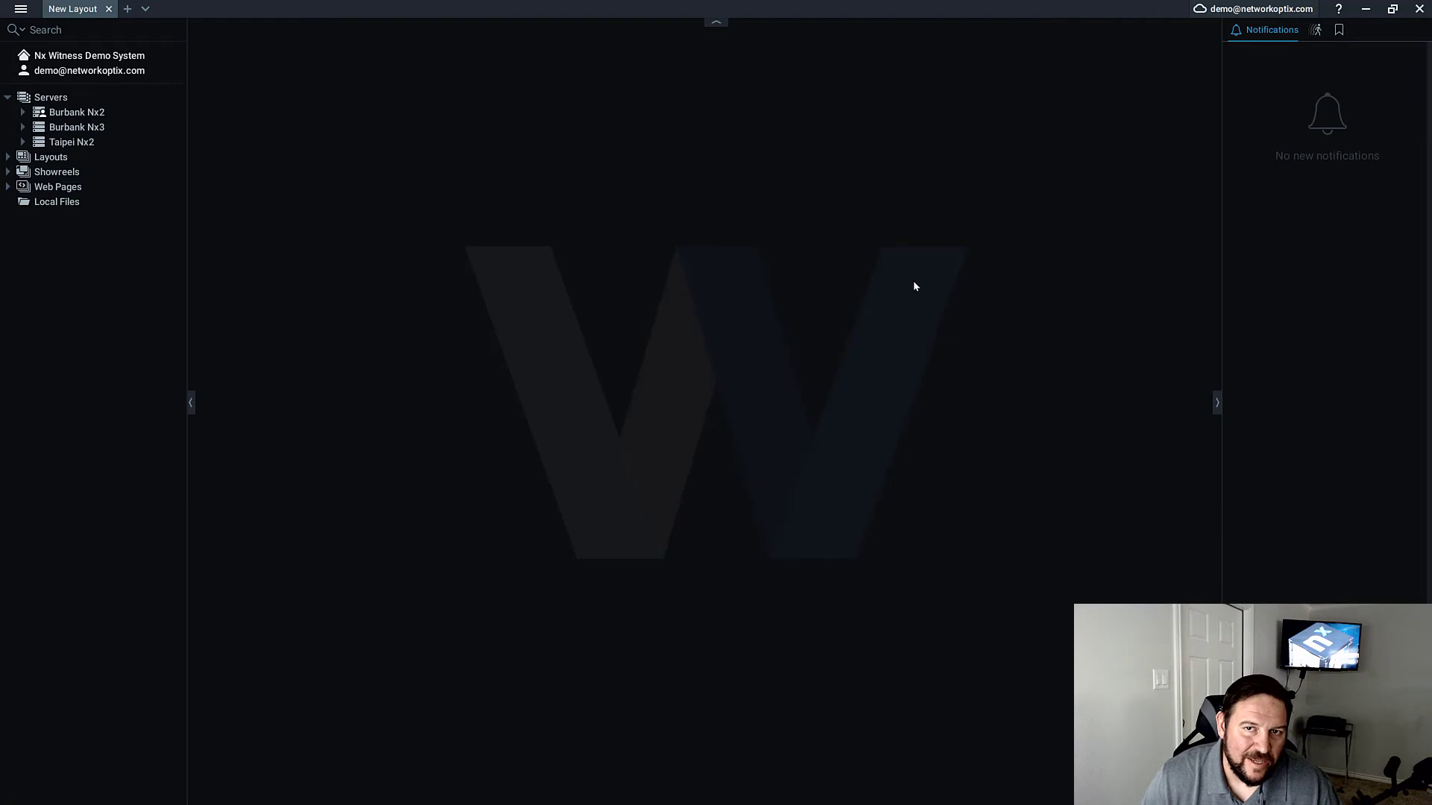
left_click(23, 112)
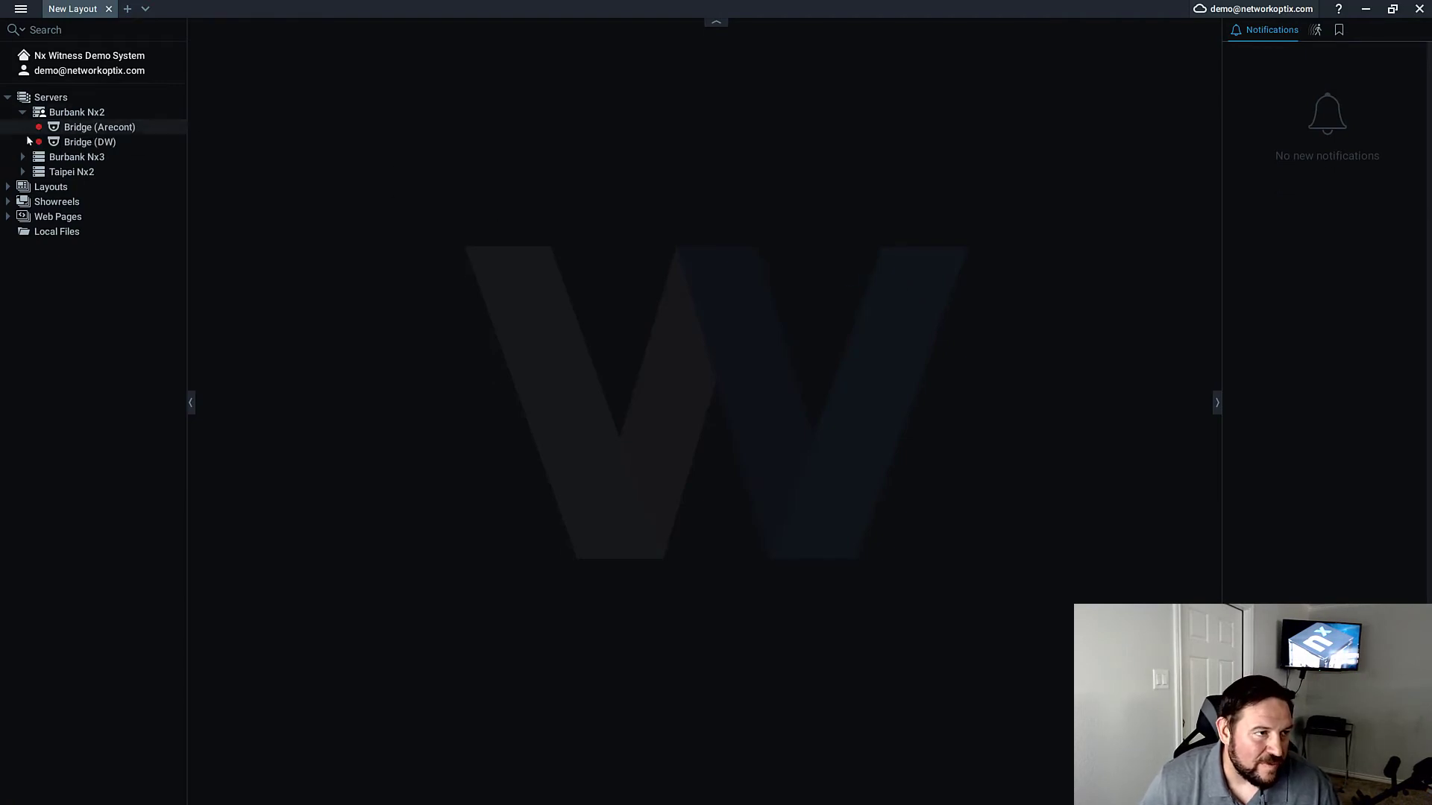
left_click(24, 156)
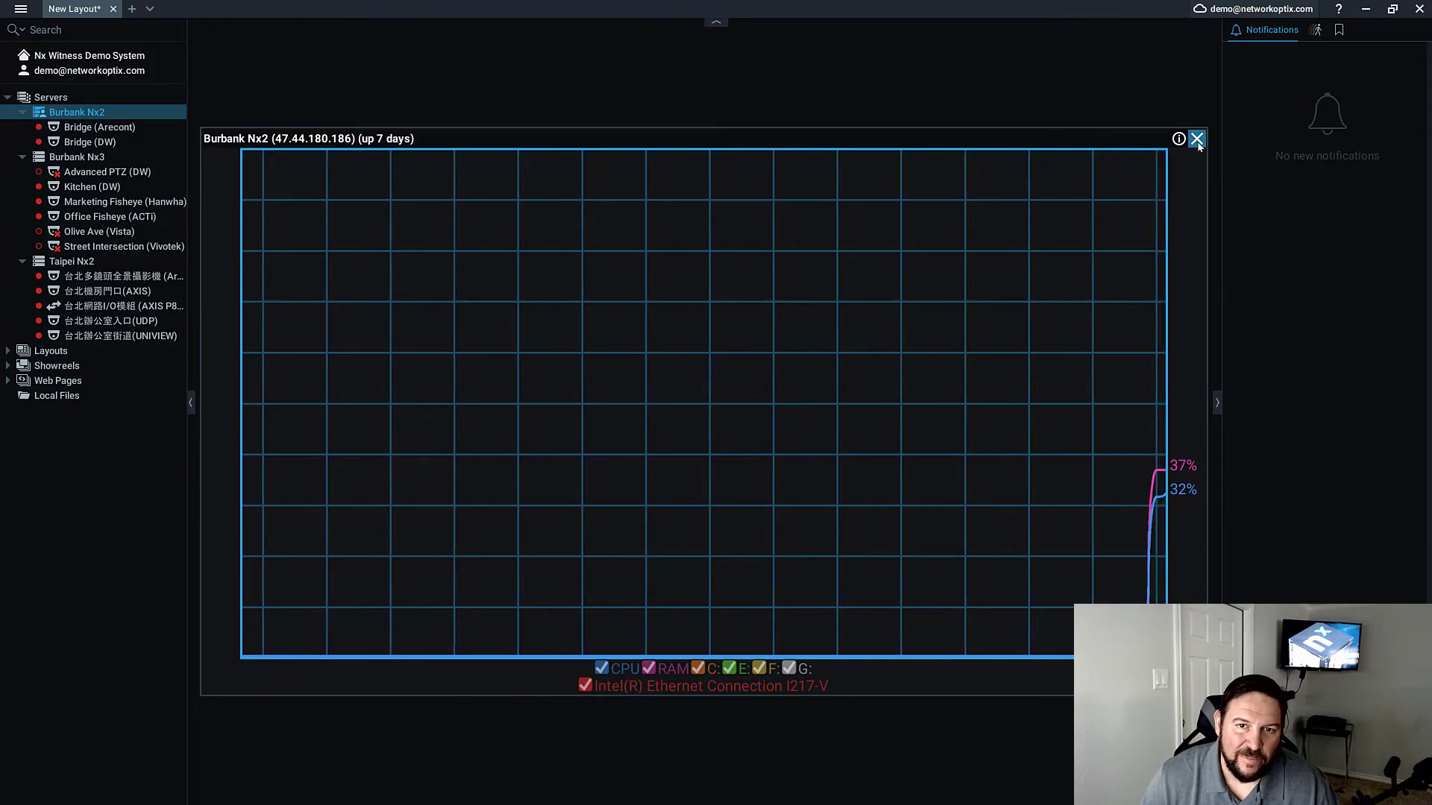
left_click(1197, 138)
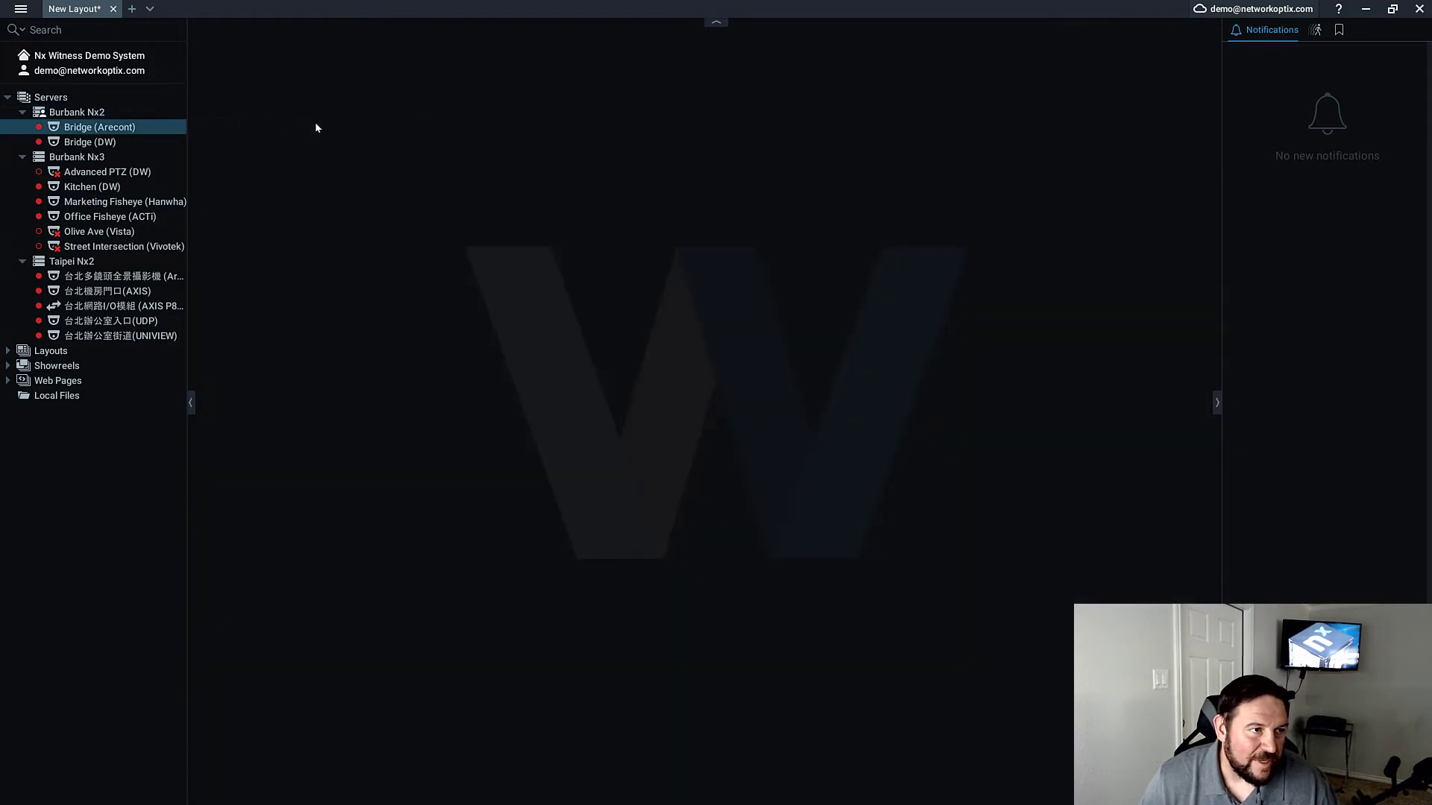
- Add the Bridge (Arecont) camera and the Google Maps web page to the layout
double_click(89, 142)
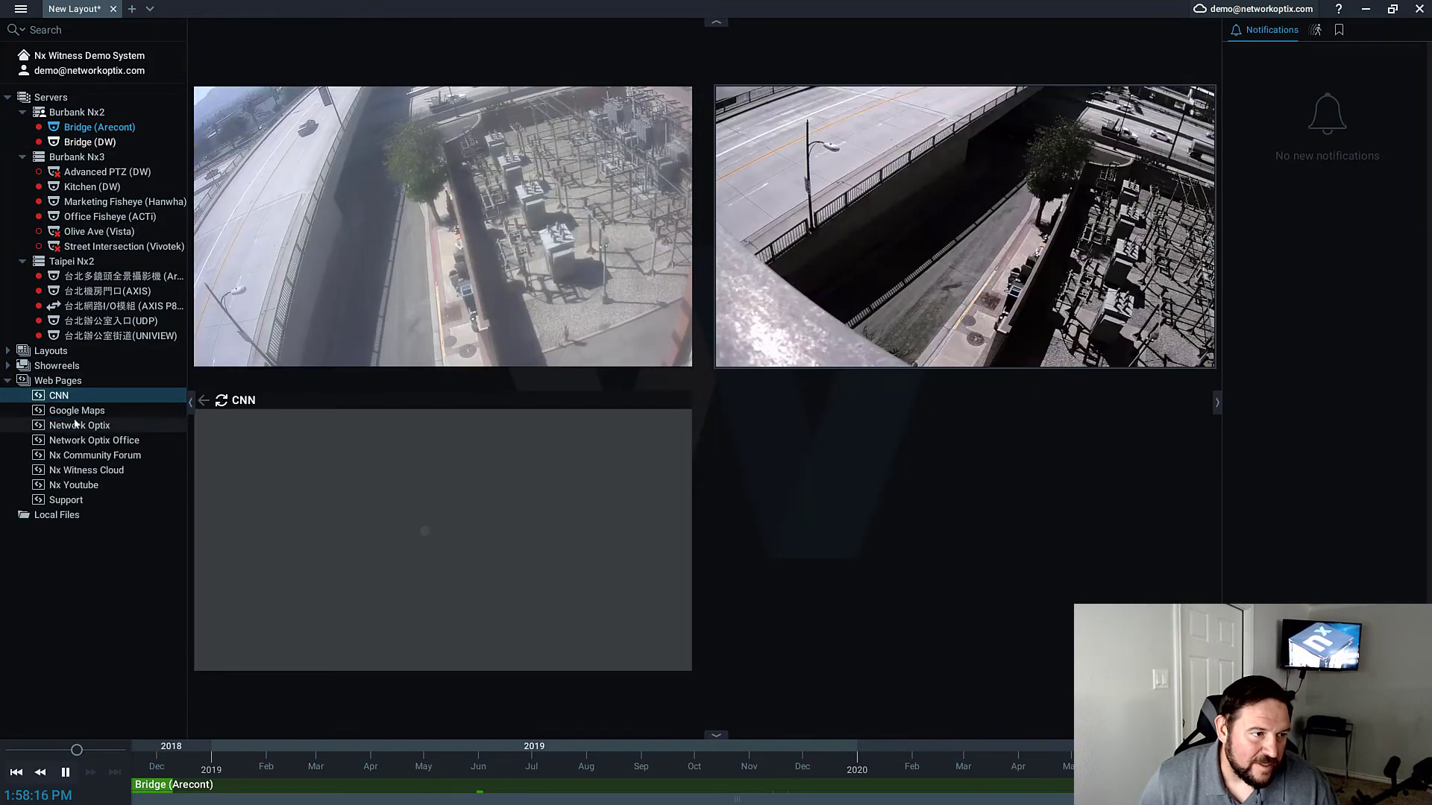
left_click(77, 411)
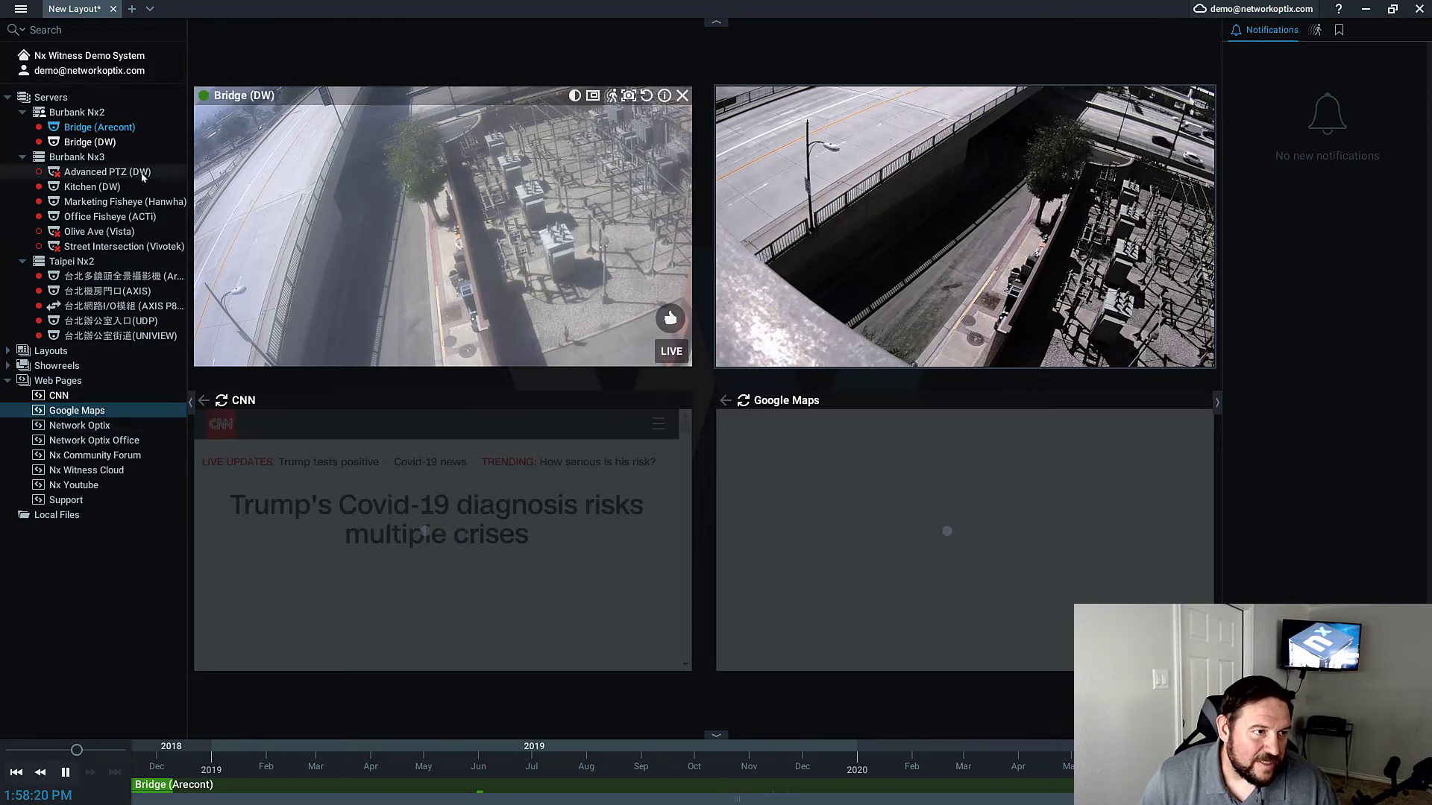
mouse_move(123, 200)
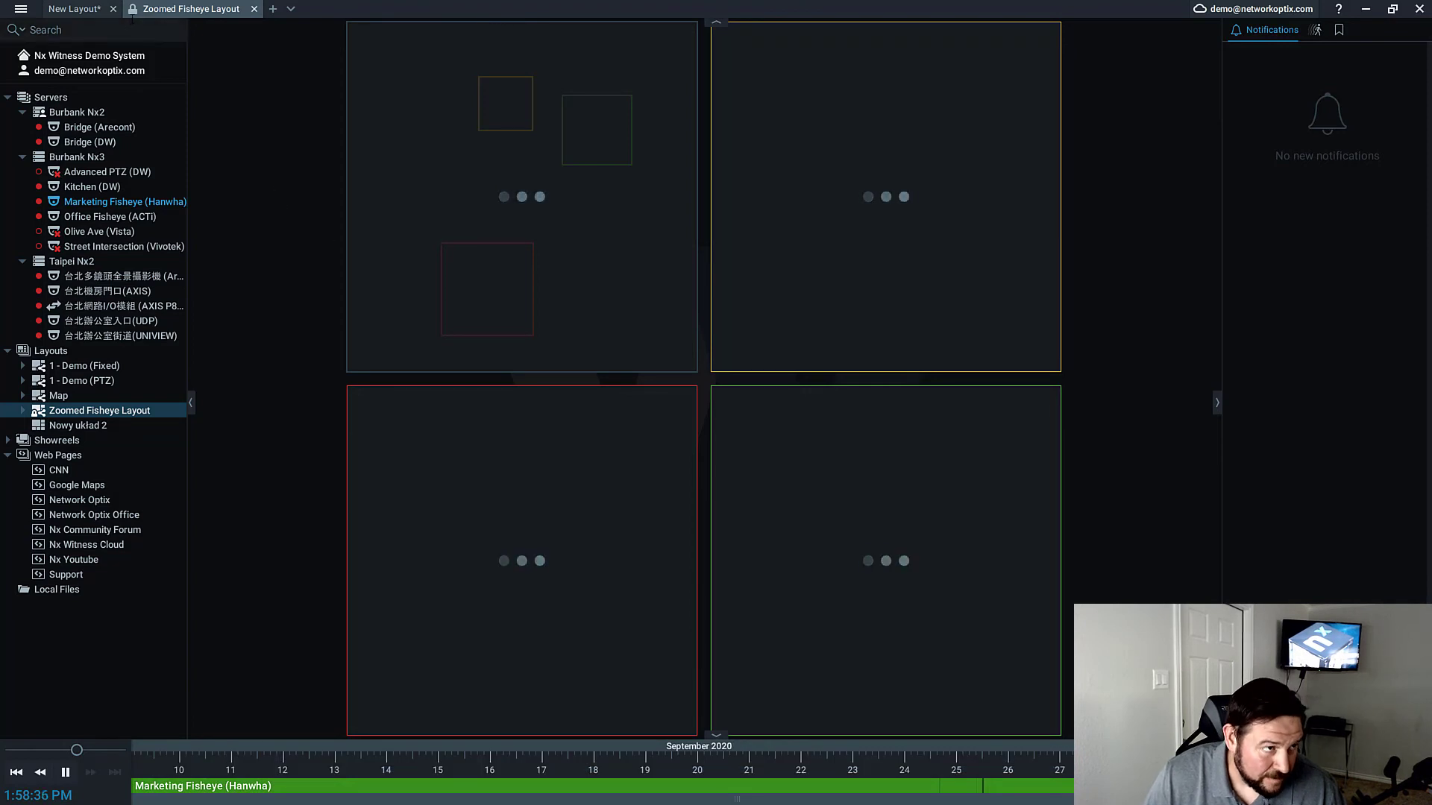
- Close the unsaved New Layout, leaving Zoomed Fisheye Layout, and show its bookmarks list
left_click(113, 8)
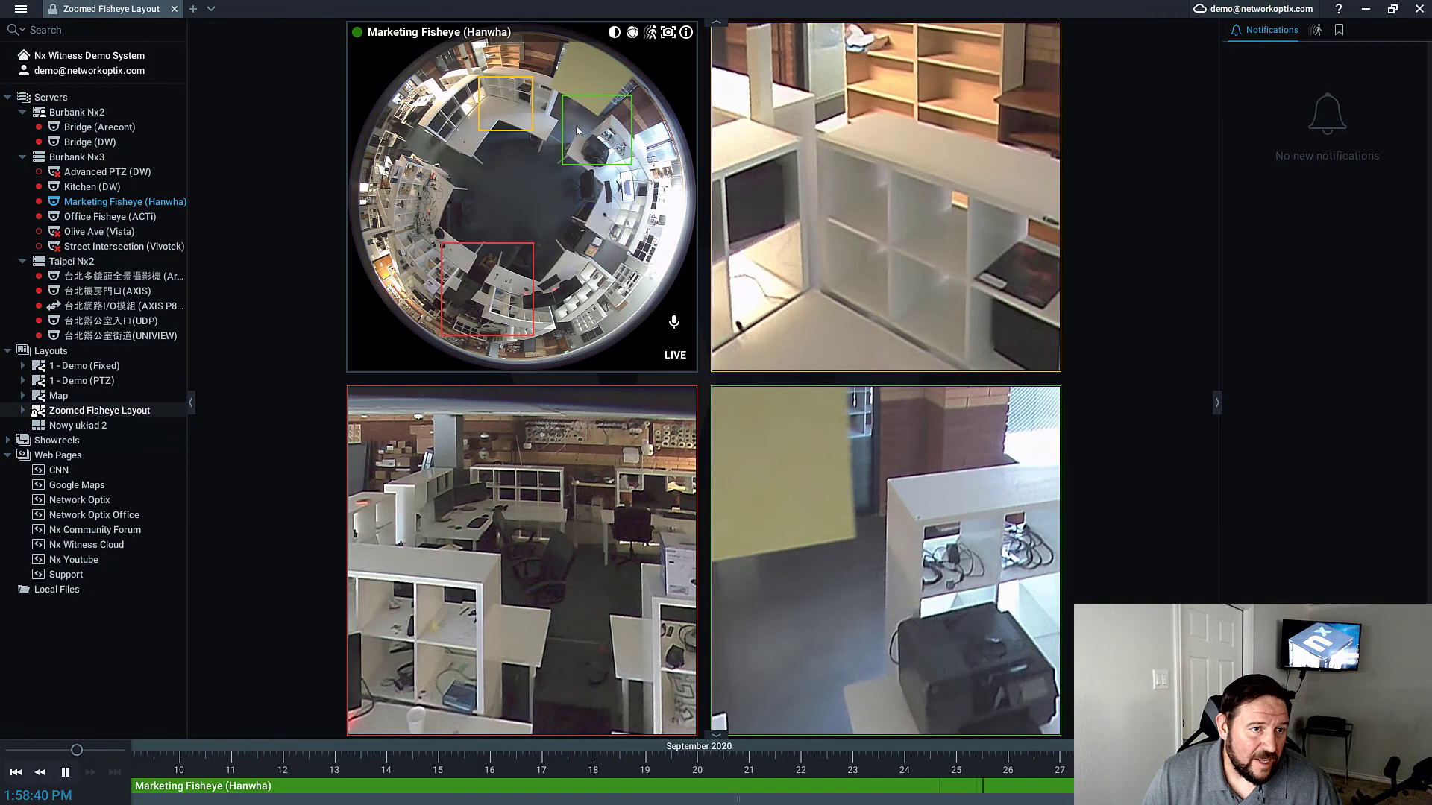
left_click(615, 32)
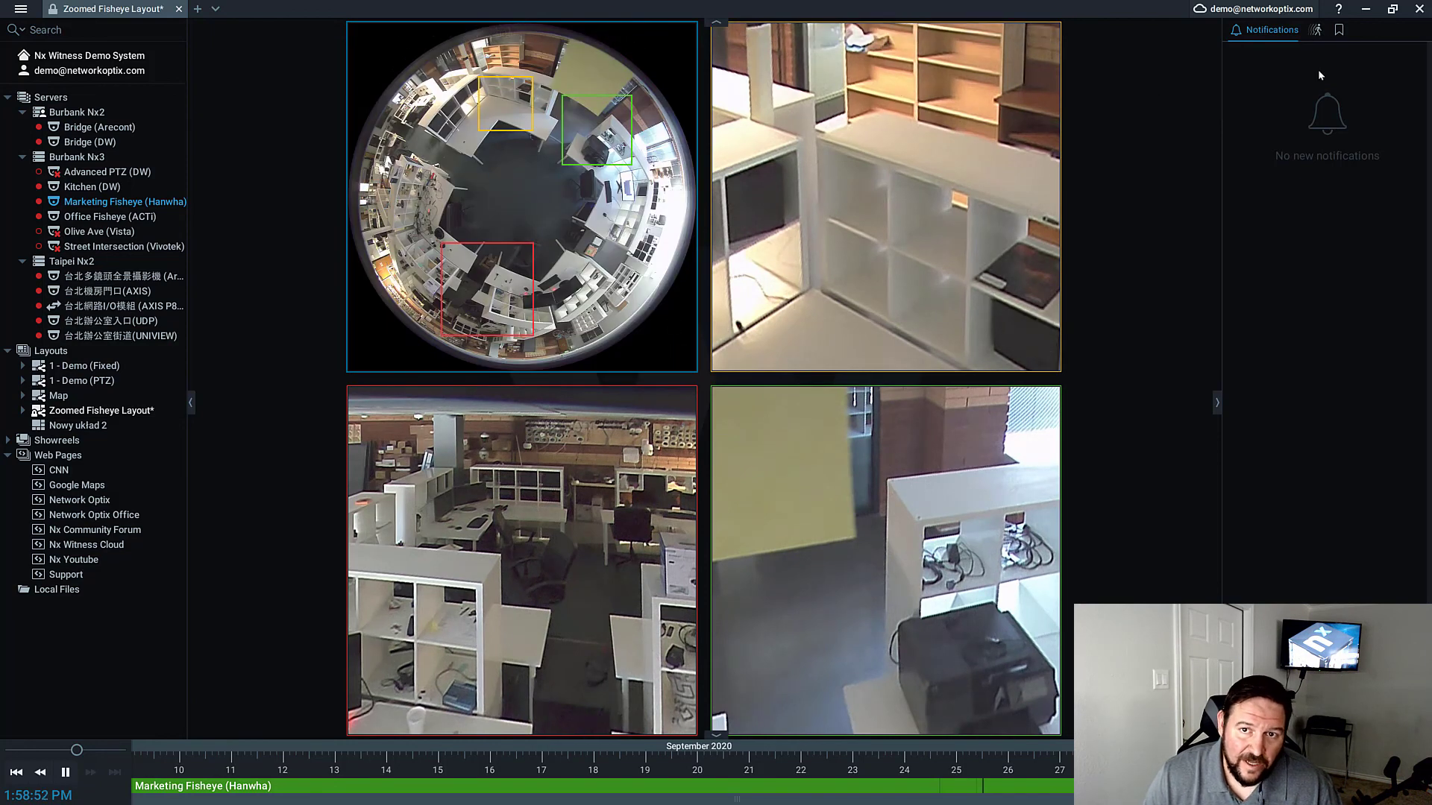
left_click(1339, 29)
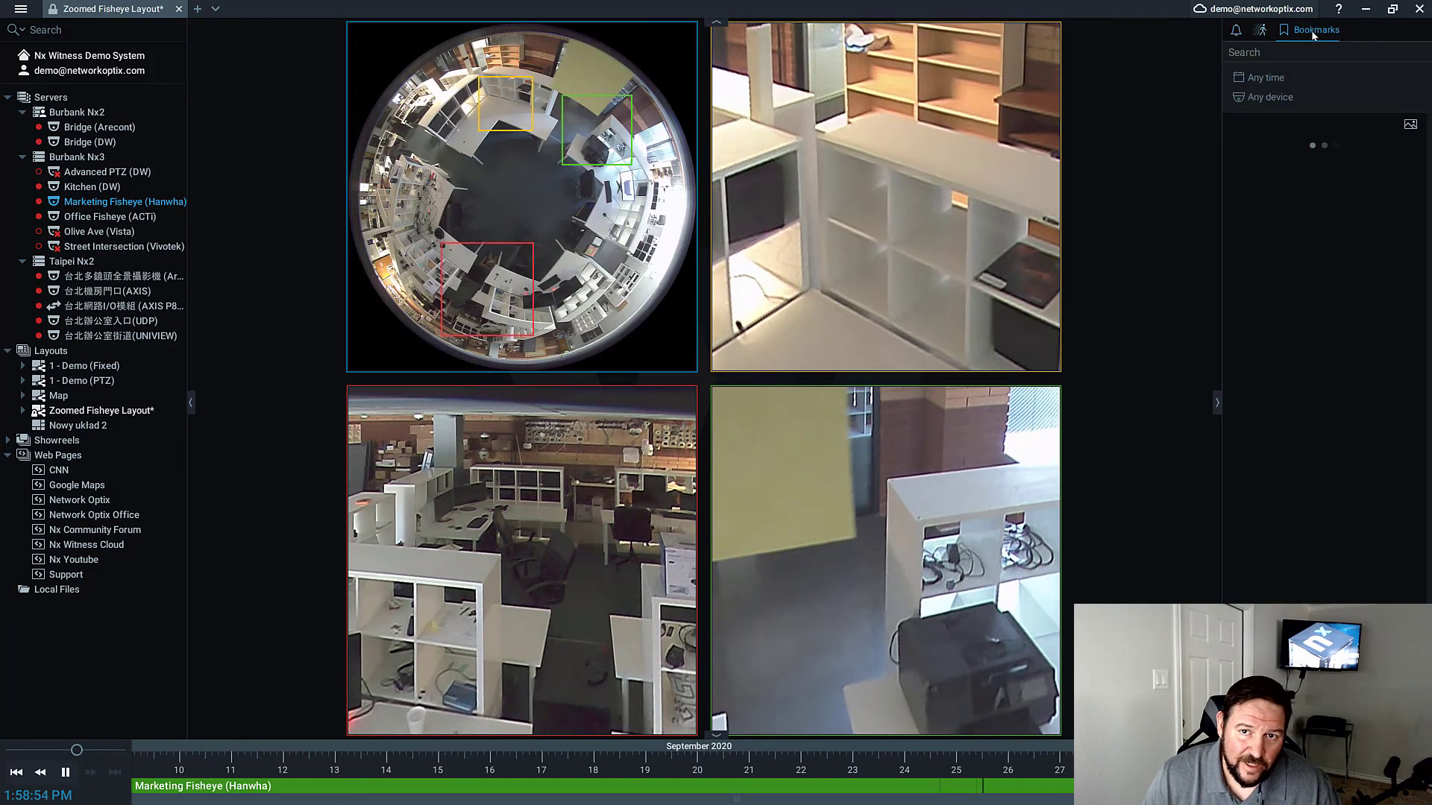